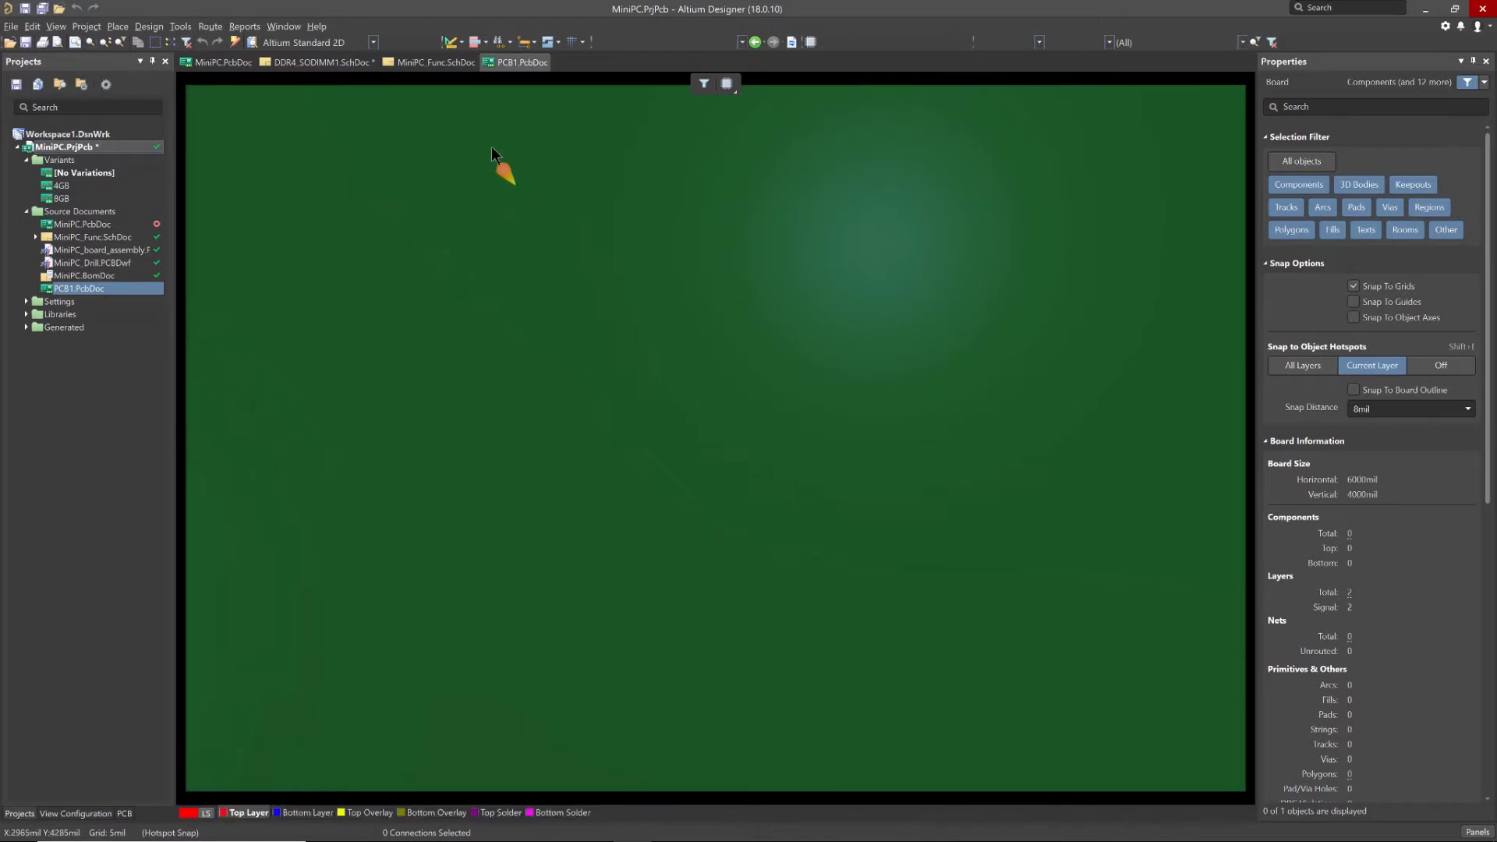
- Switch from the board to the block diagram, then to the DDR4_SODIMM1 sheet
left_click(433, 62)
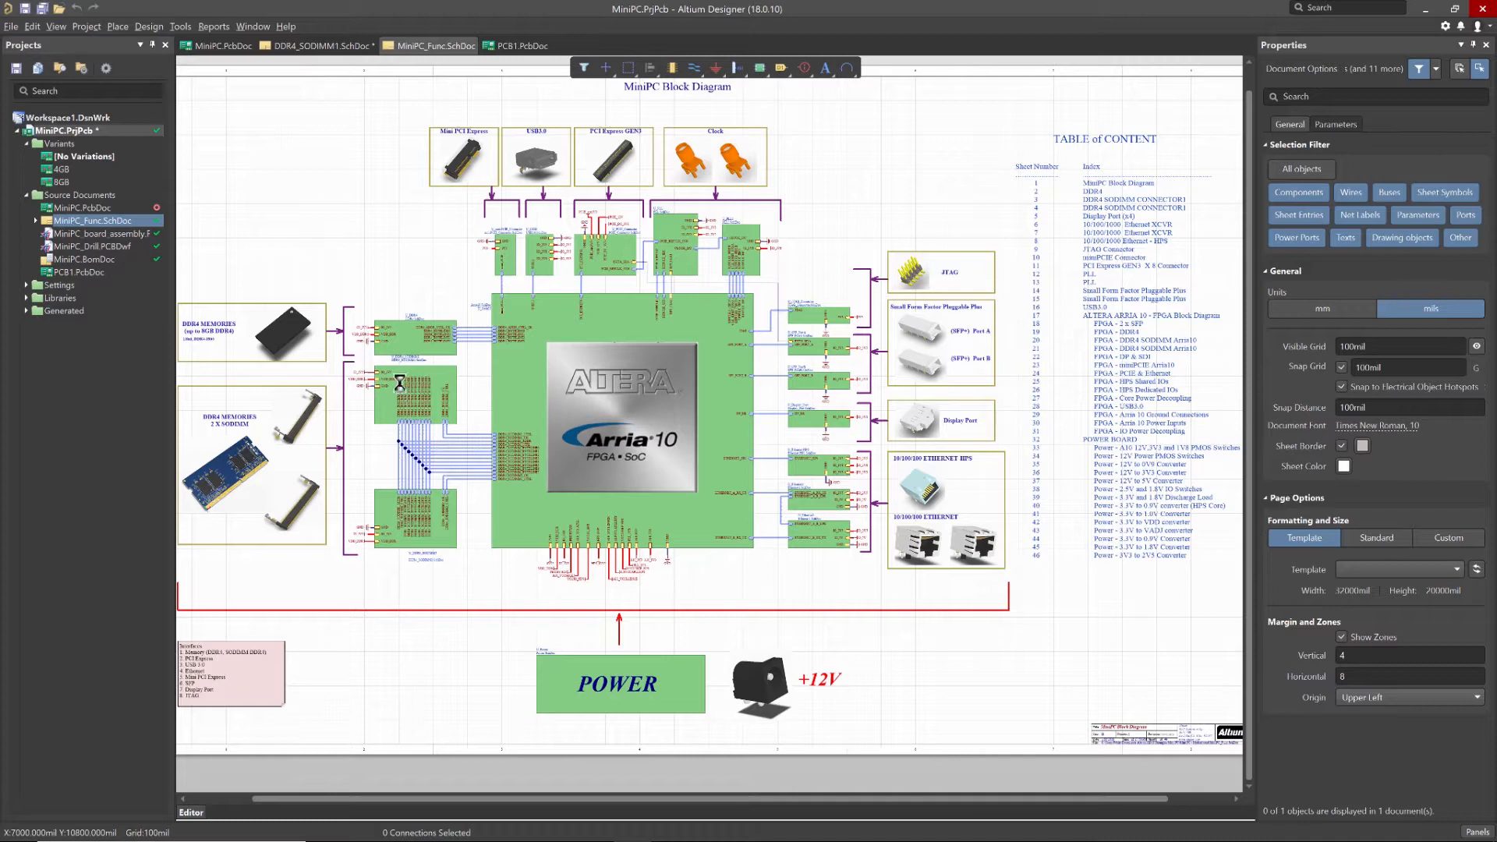
left_click(319, 45)
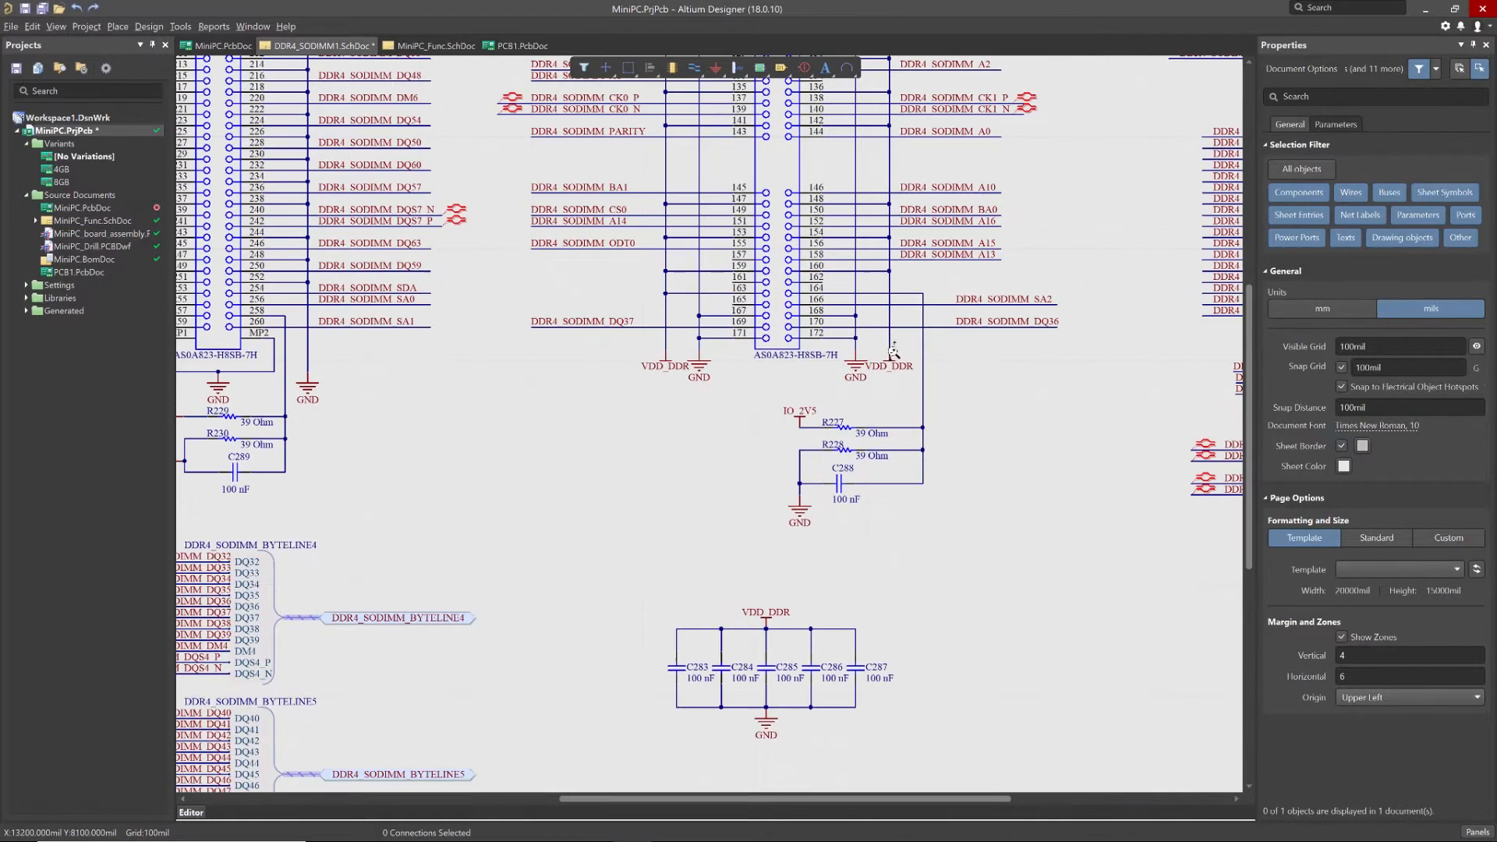
- Place a VDD parameter set directive with a Width Constraint rule of 12 mil preferred width
left_click(117, 27)
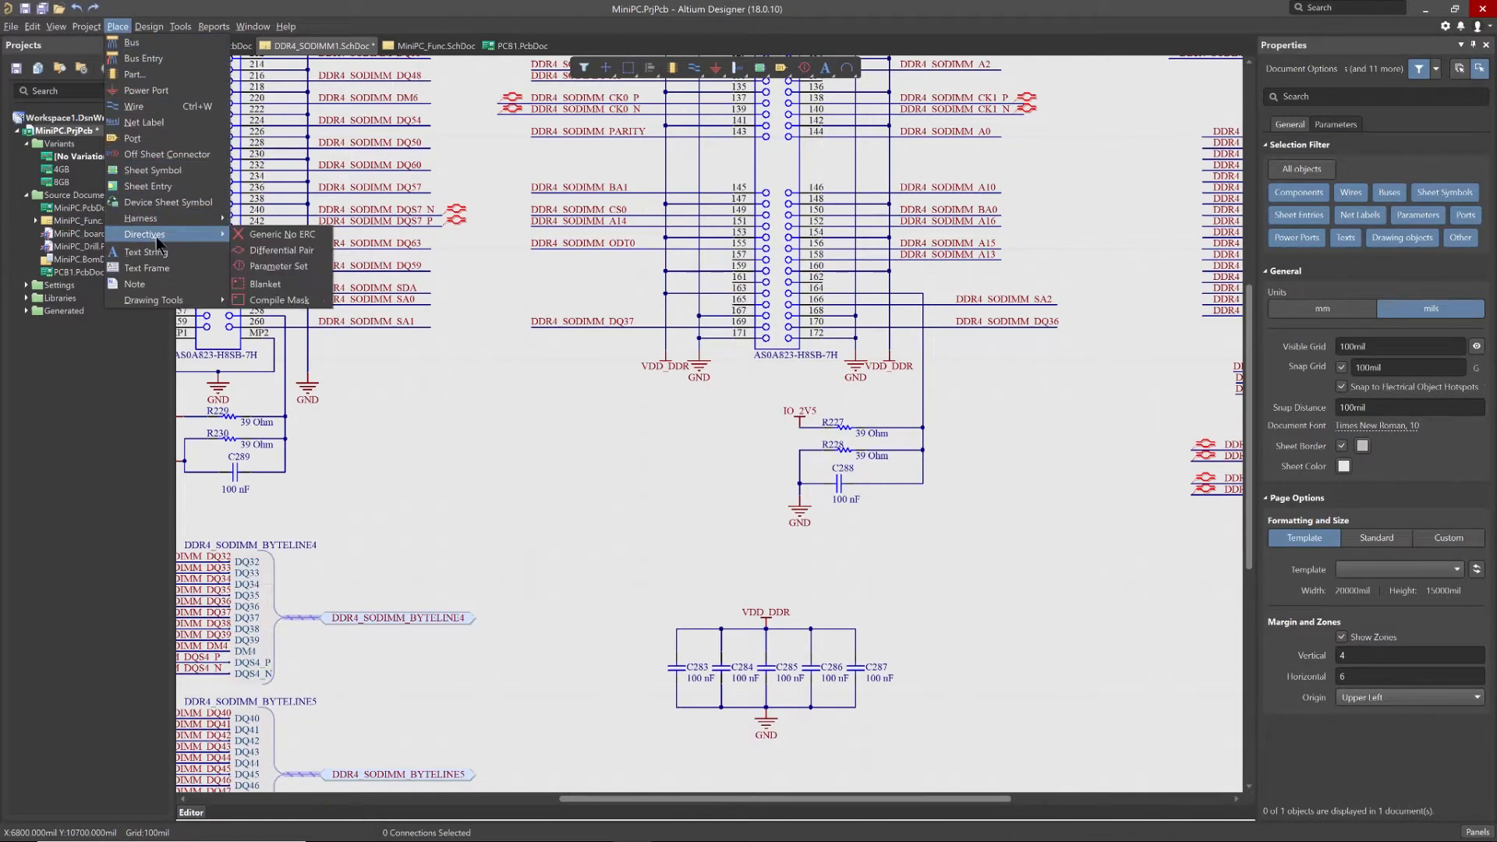
left_click(279, 265)
type("VDD Width")
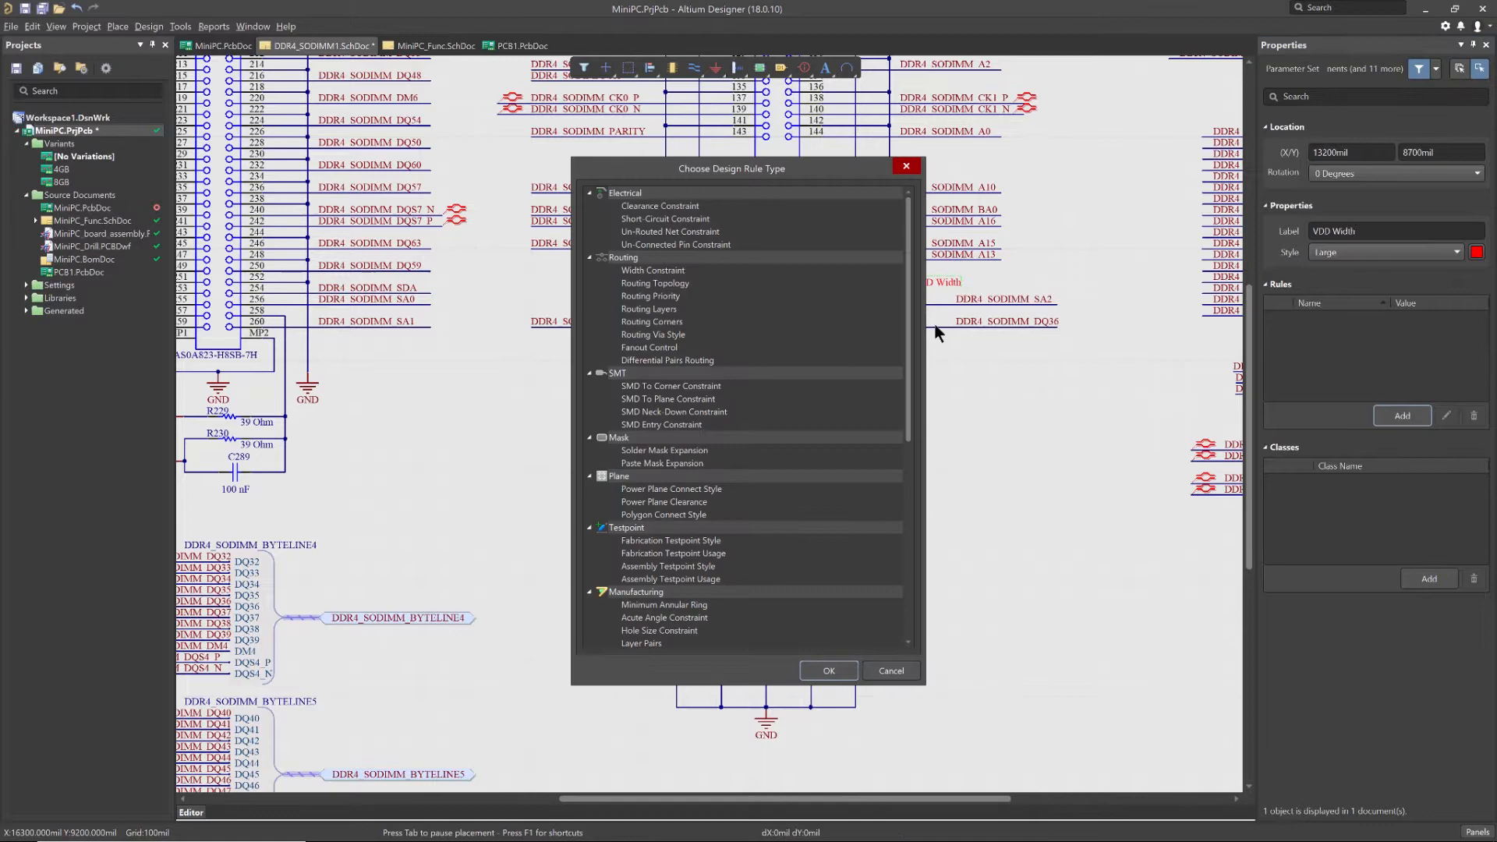
left_click(826, 671)
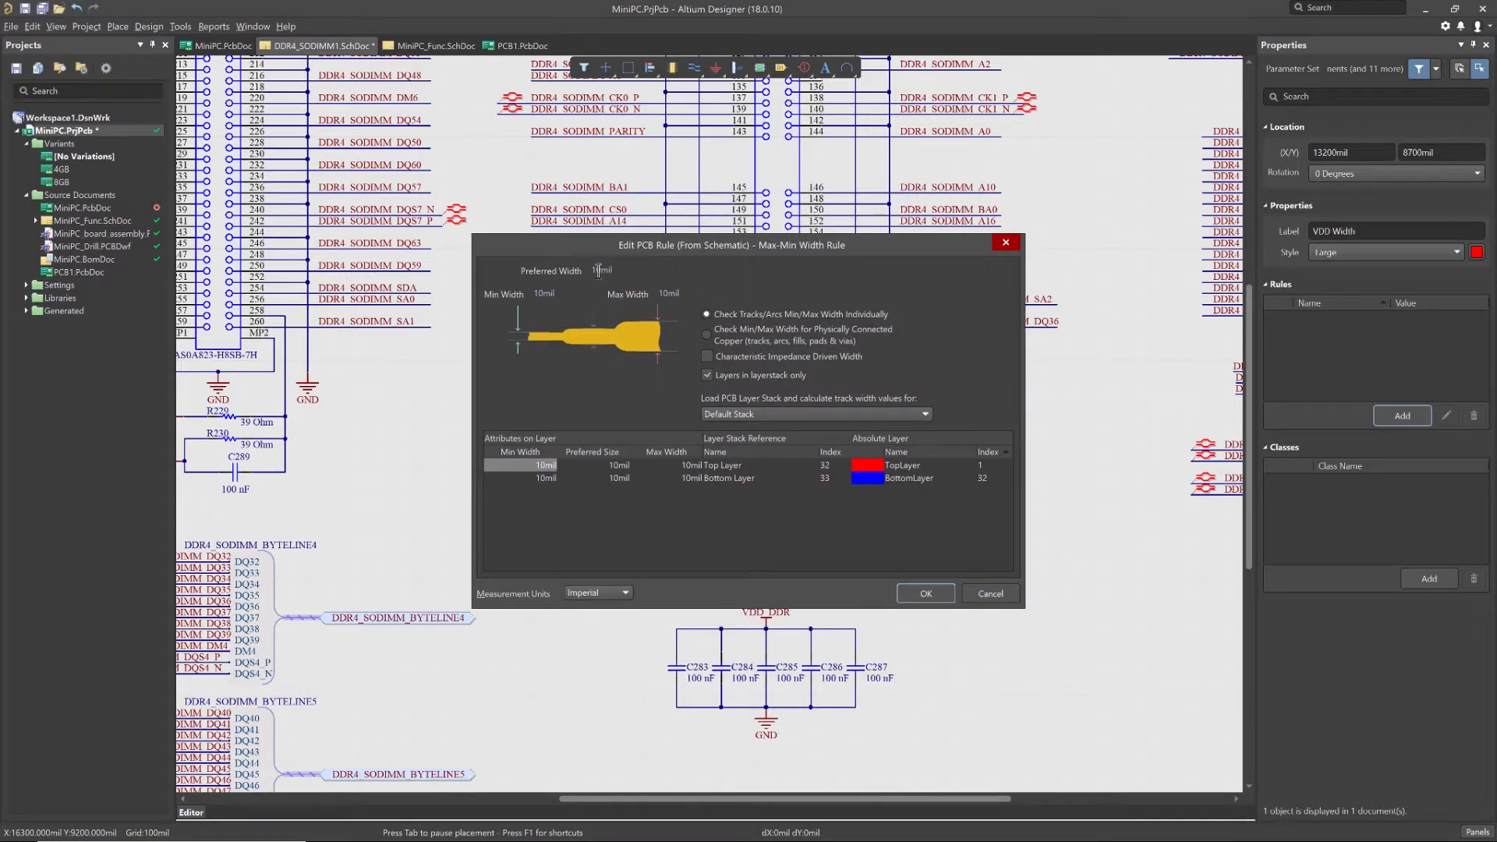
type("12")
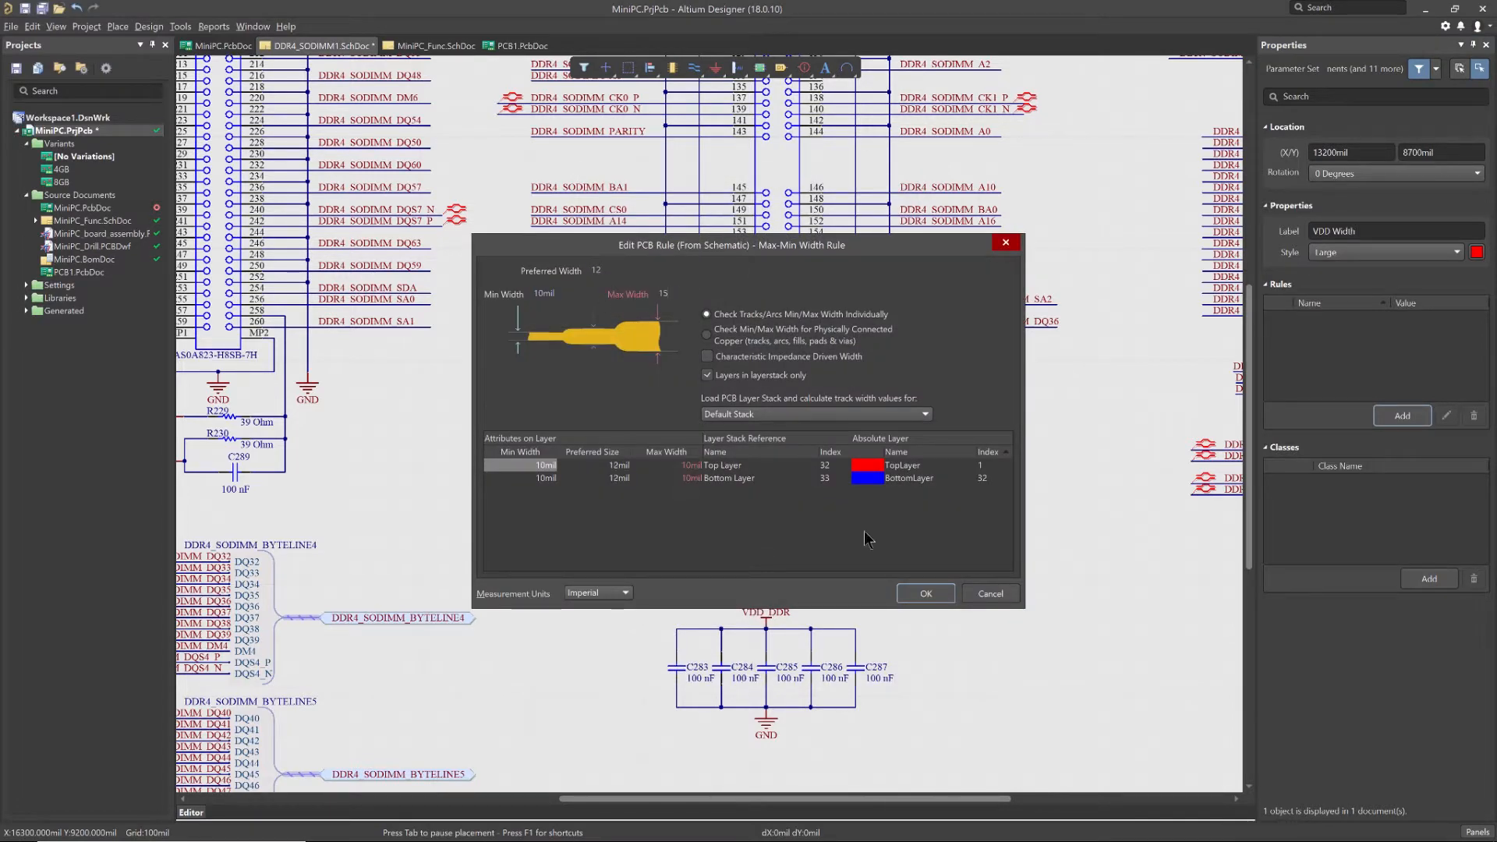
left_click(116, 27)
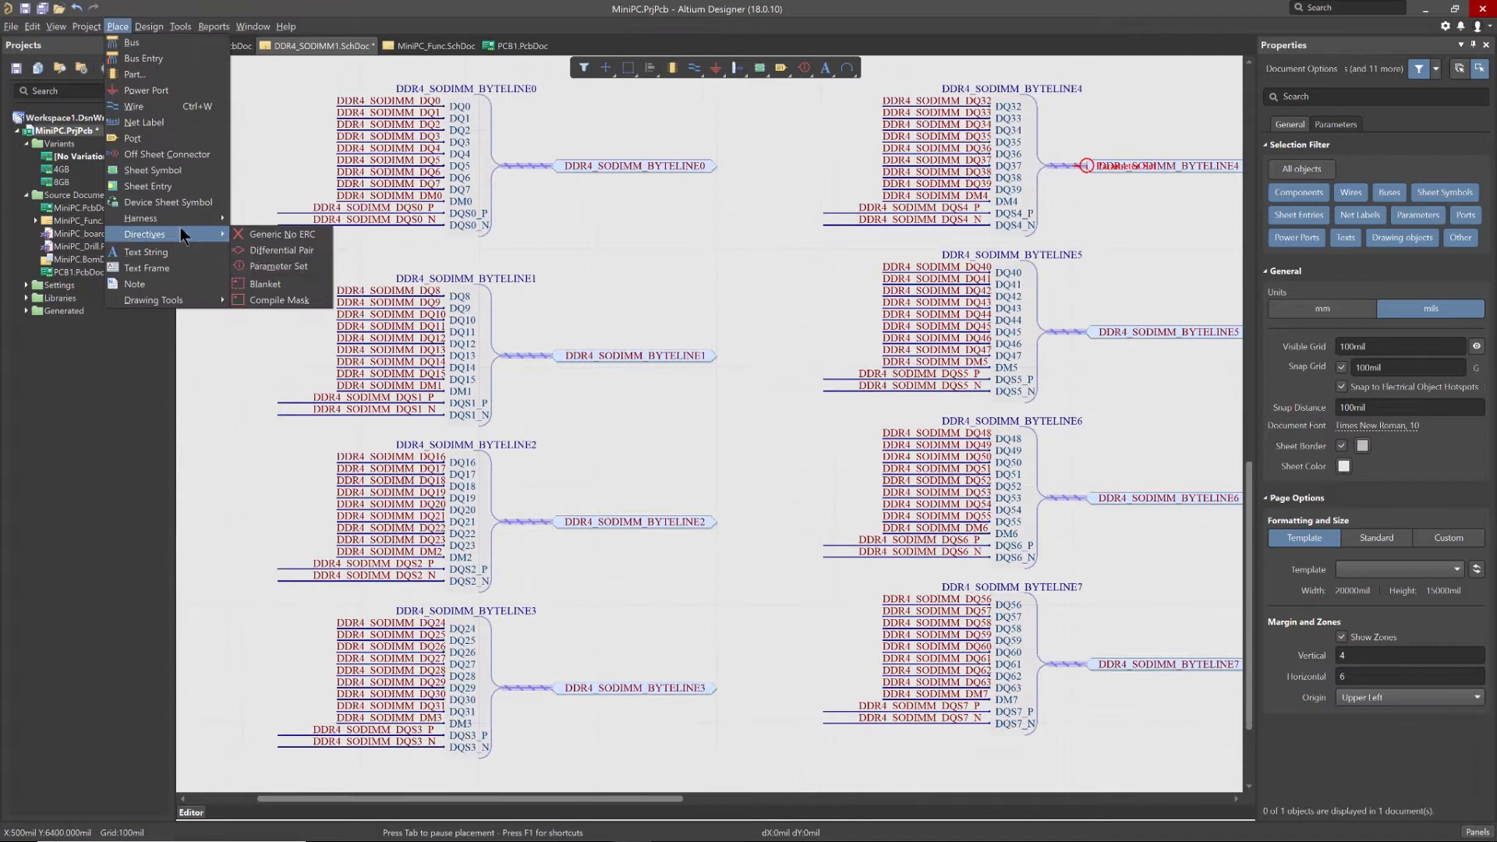
- Draw a blanket around the byte lanes and place a matched-lengths parameter set on it
left_click(265, 284)
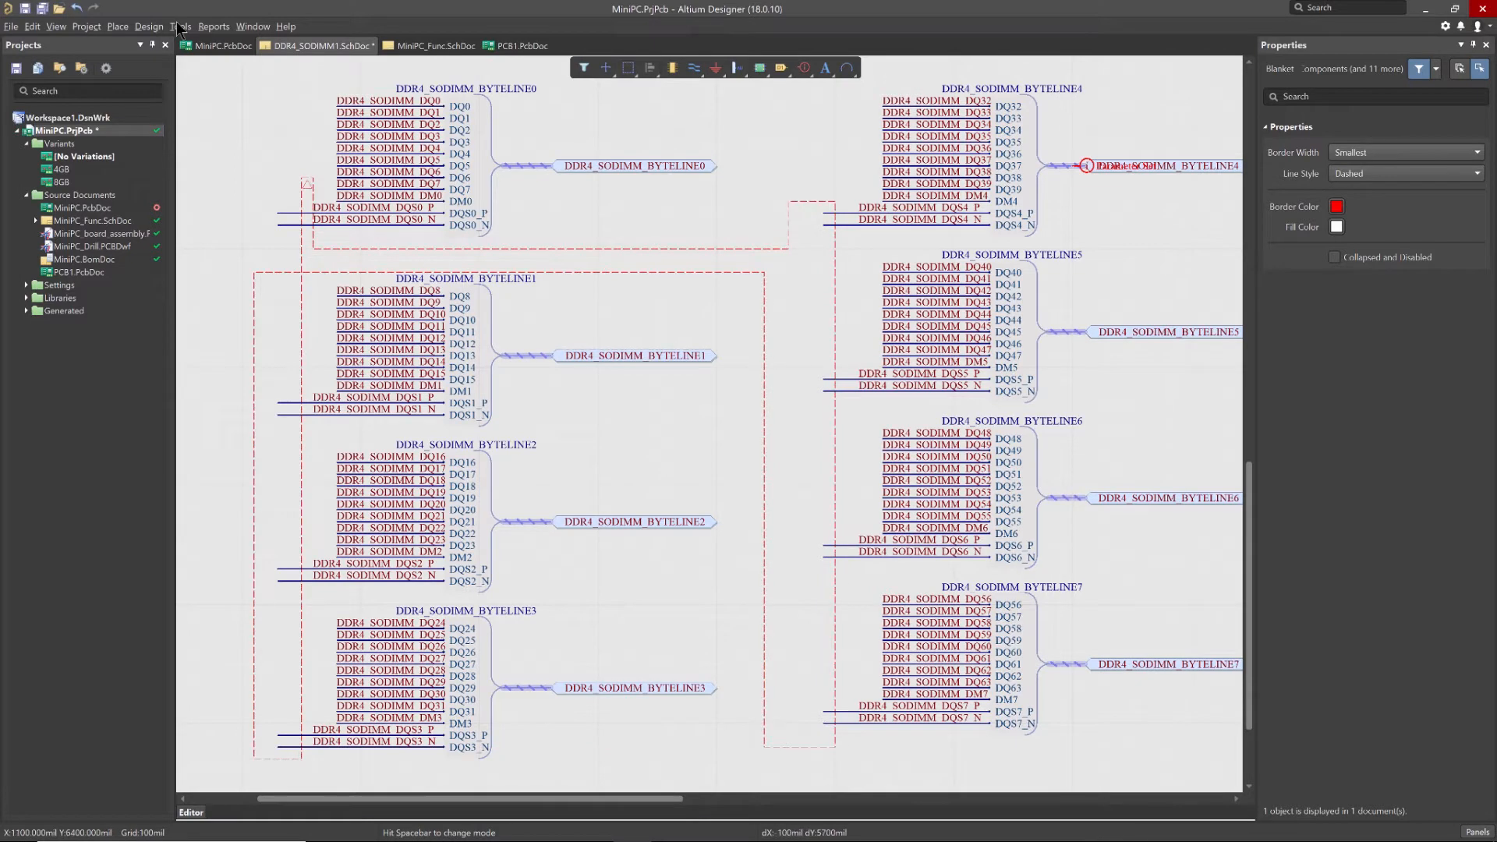
left_click(117, 27)
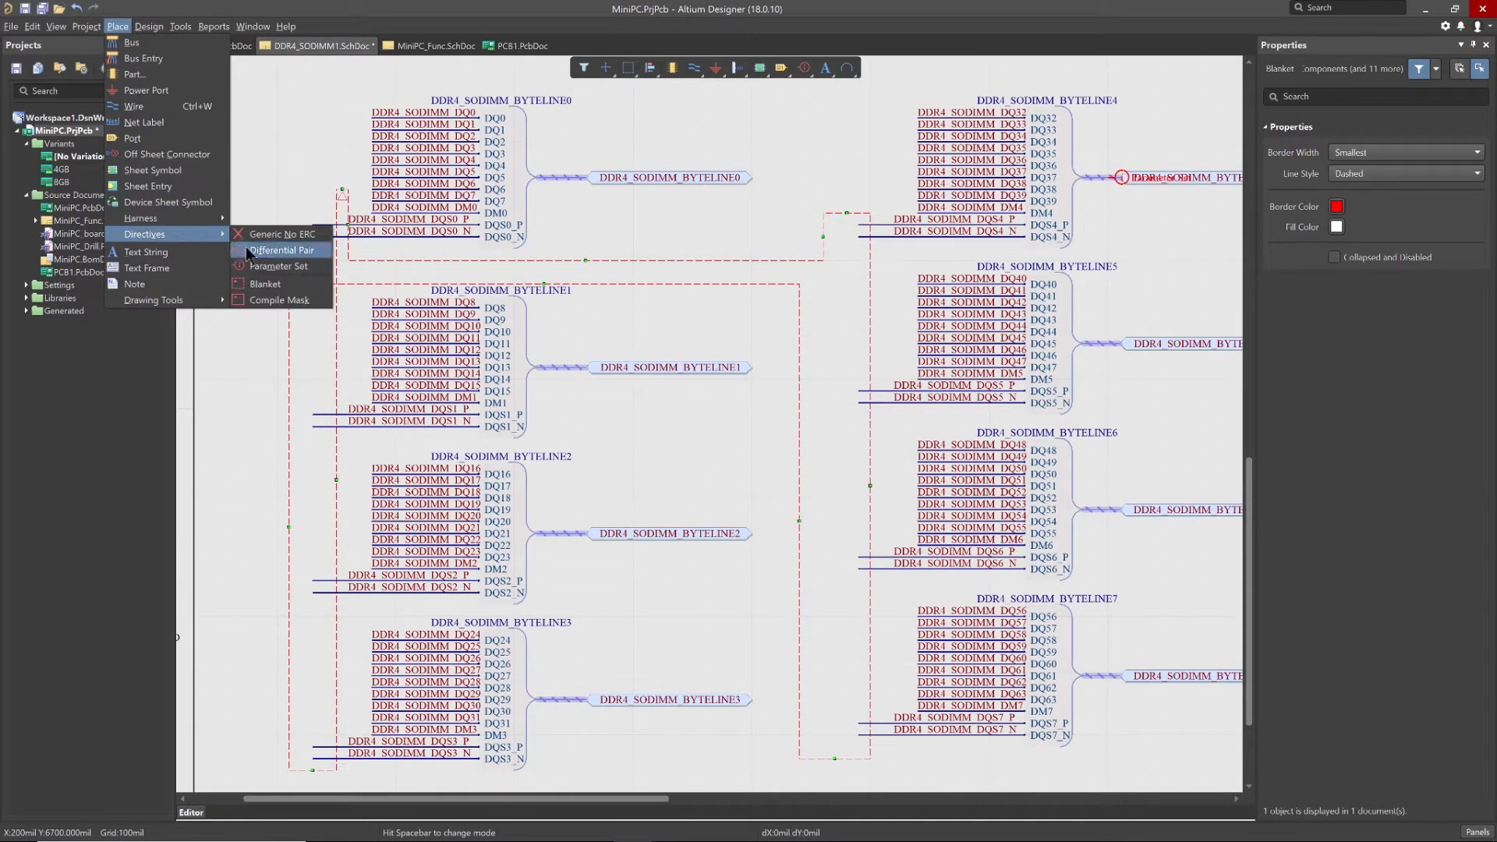
left_click(281, 249)
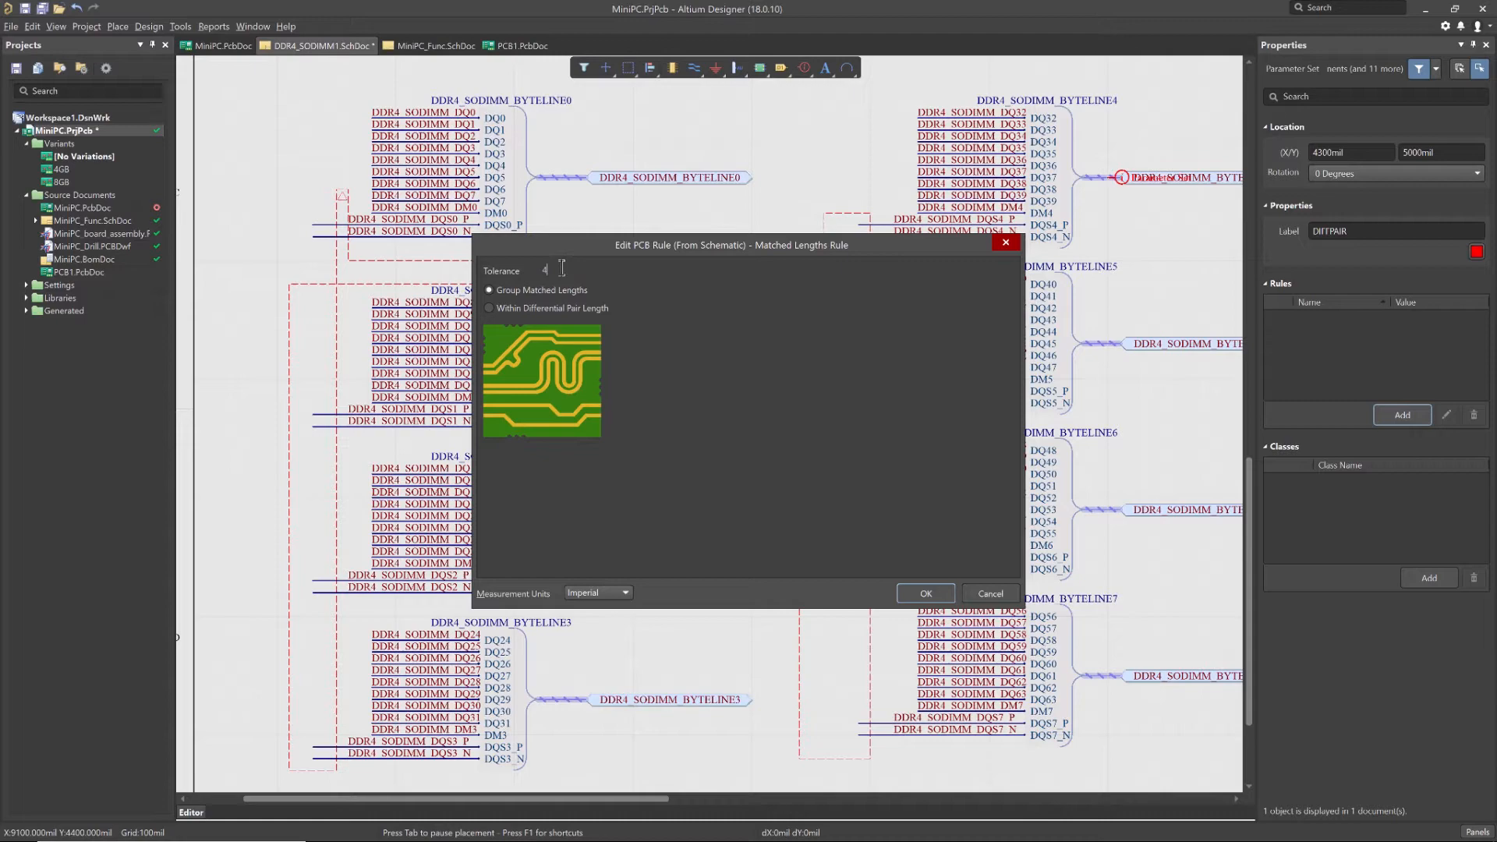
- Confirm the byte lane tolerance, then add a Matched Net Lengths directive on the CK0/CK1 clock pairs
left_click(923, 592)
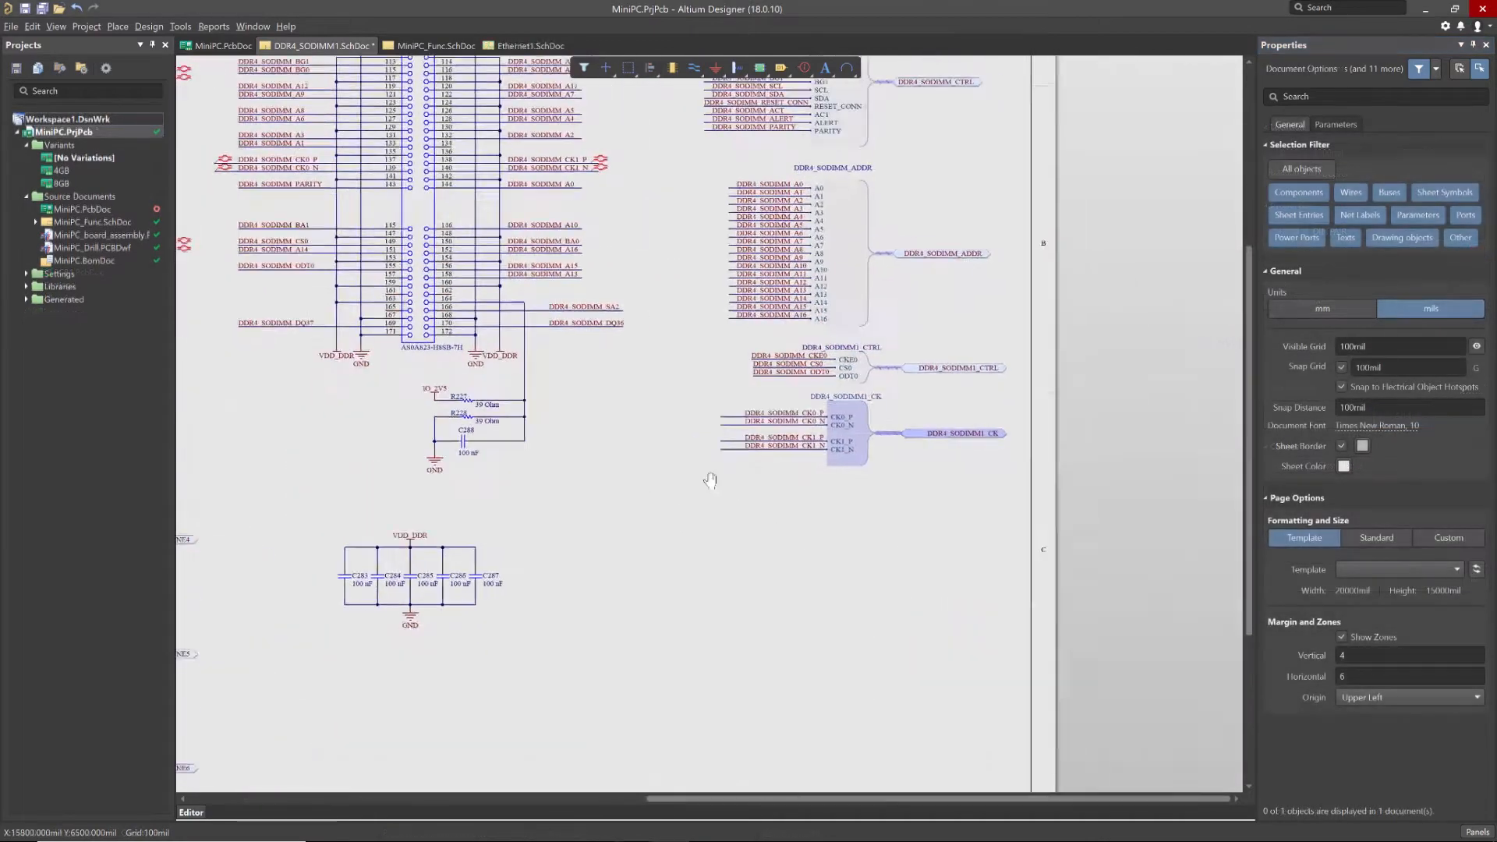
left_click(117, 26)
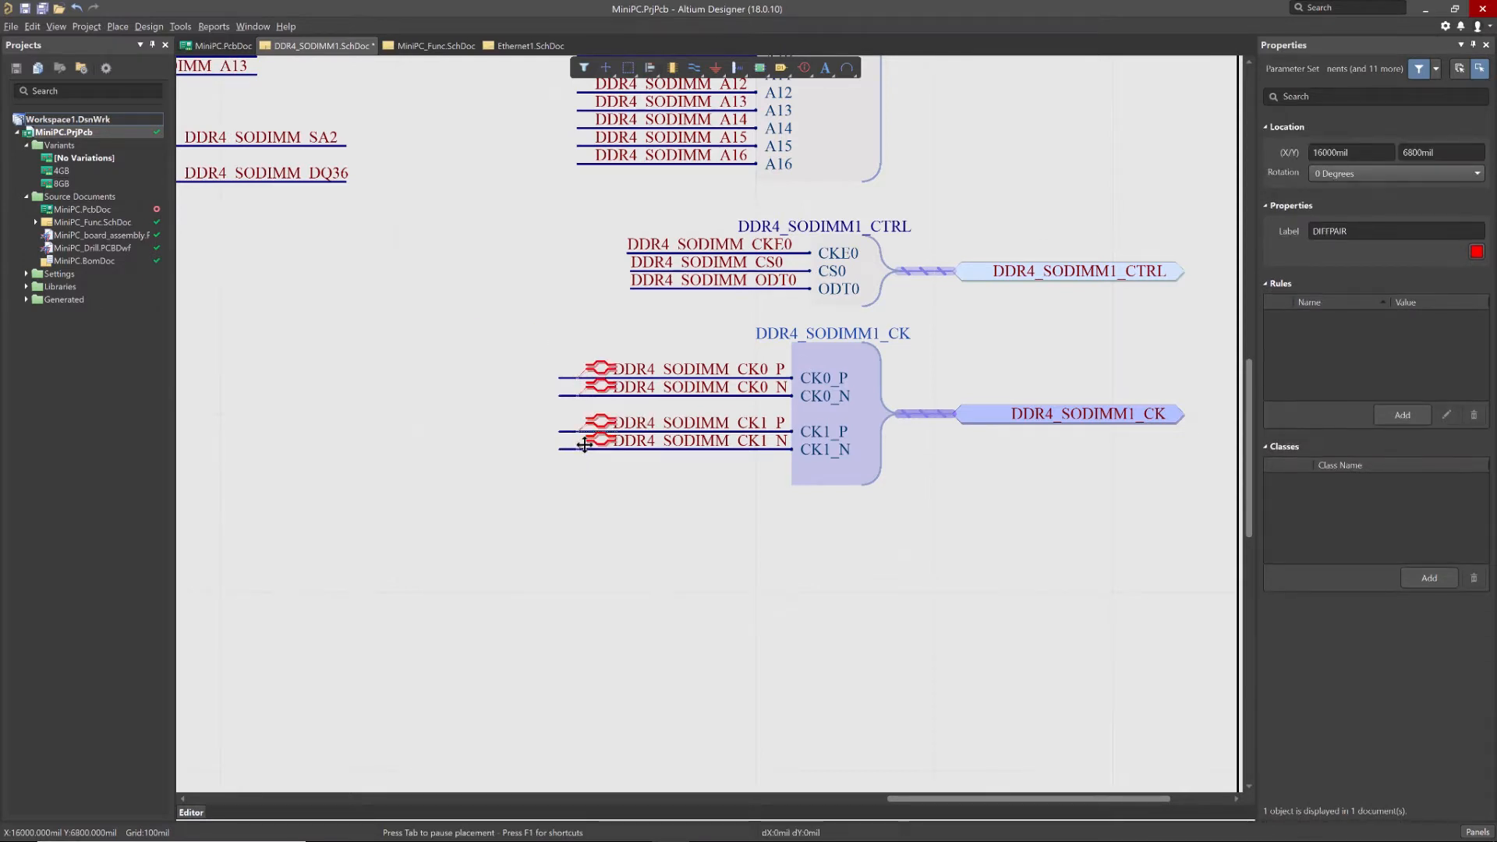
left_click(1400, 415)
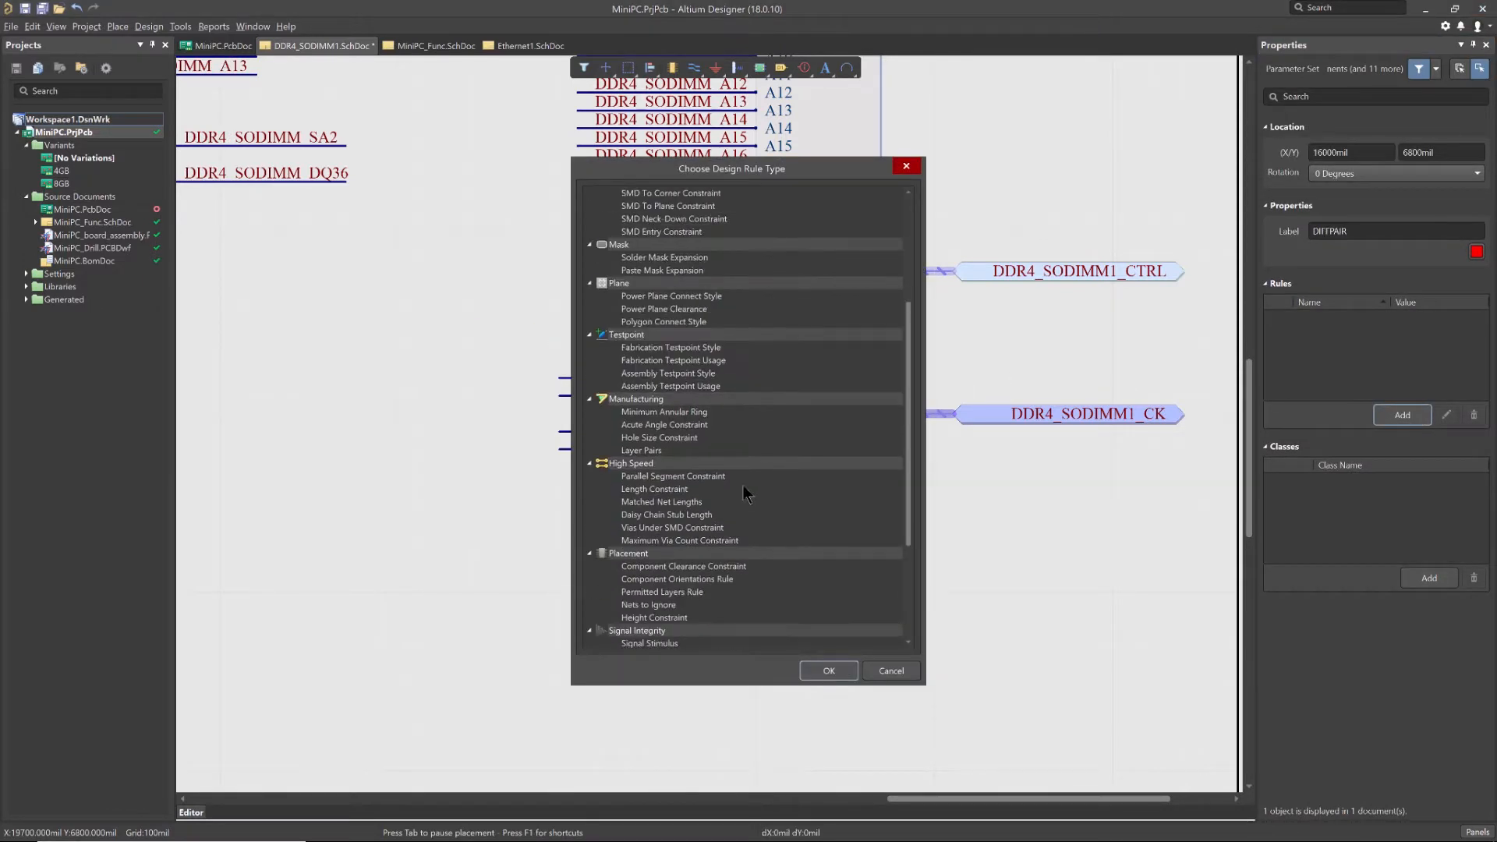
left_click(826, 671)
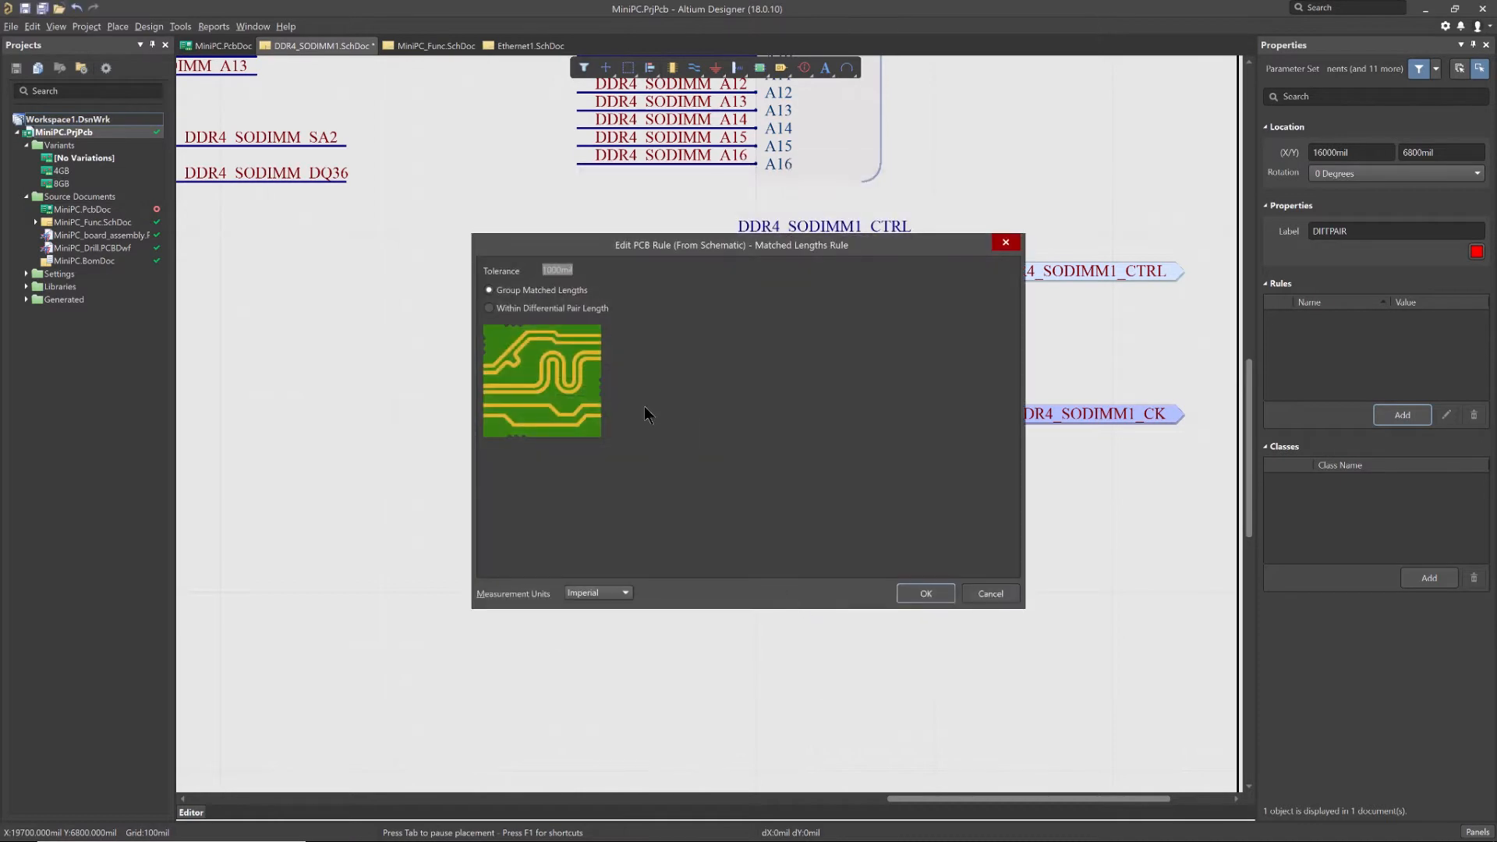
left_click(923, 592)
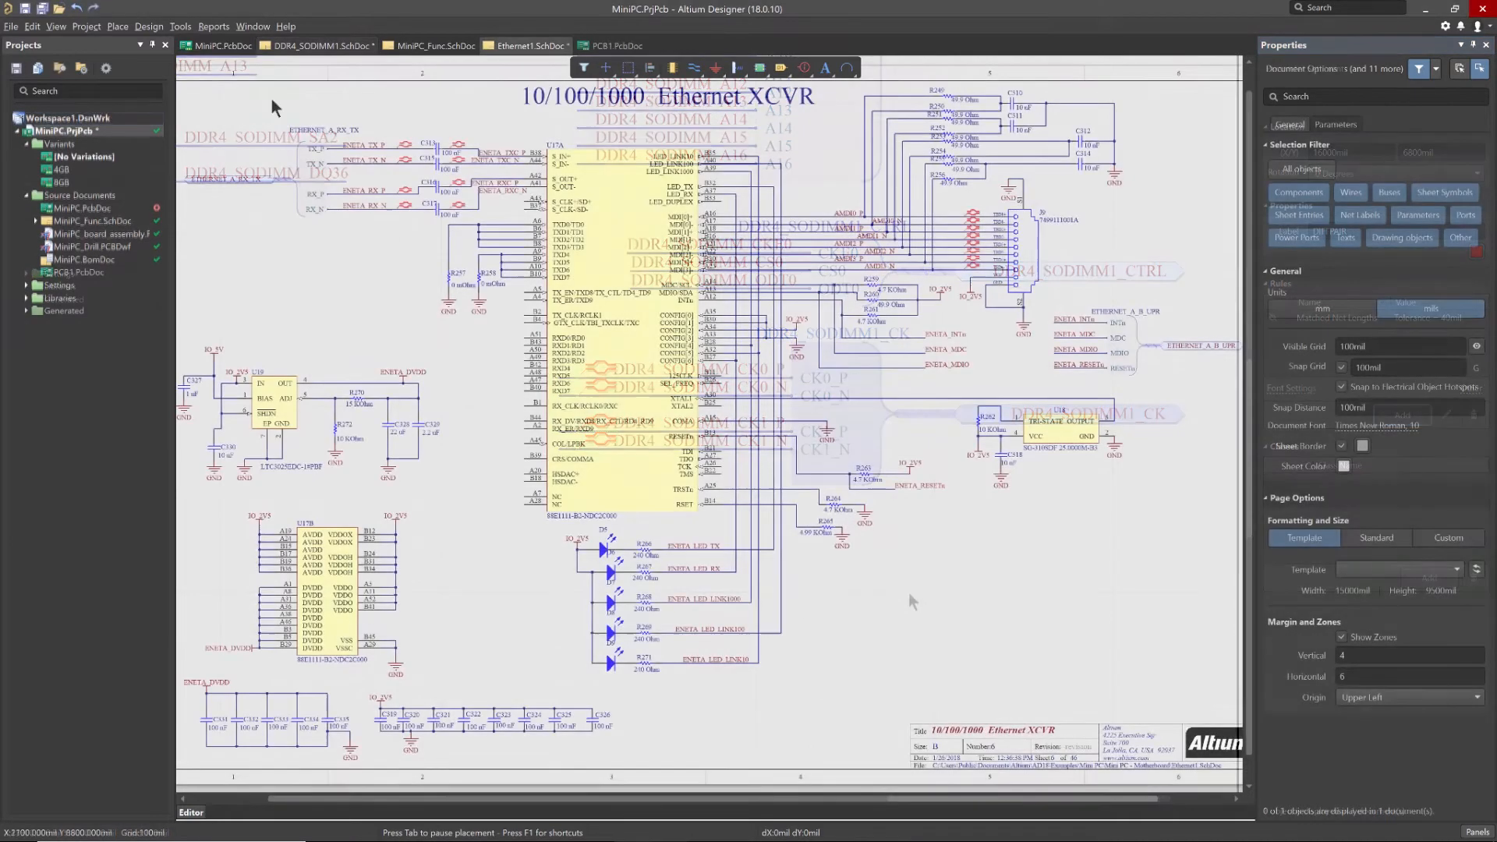
- Place Generic No ERC markers on the Ethernet transceiver's unconnected pins
left_click(117, 26)
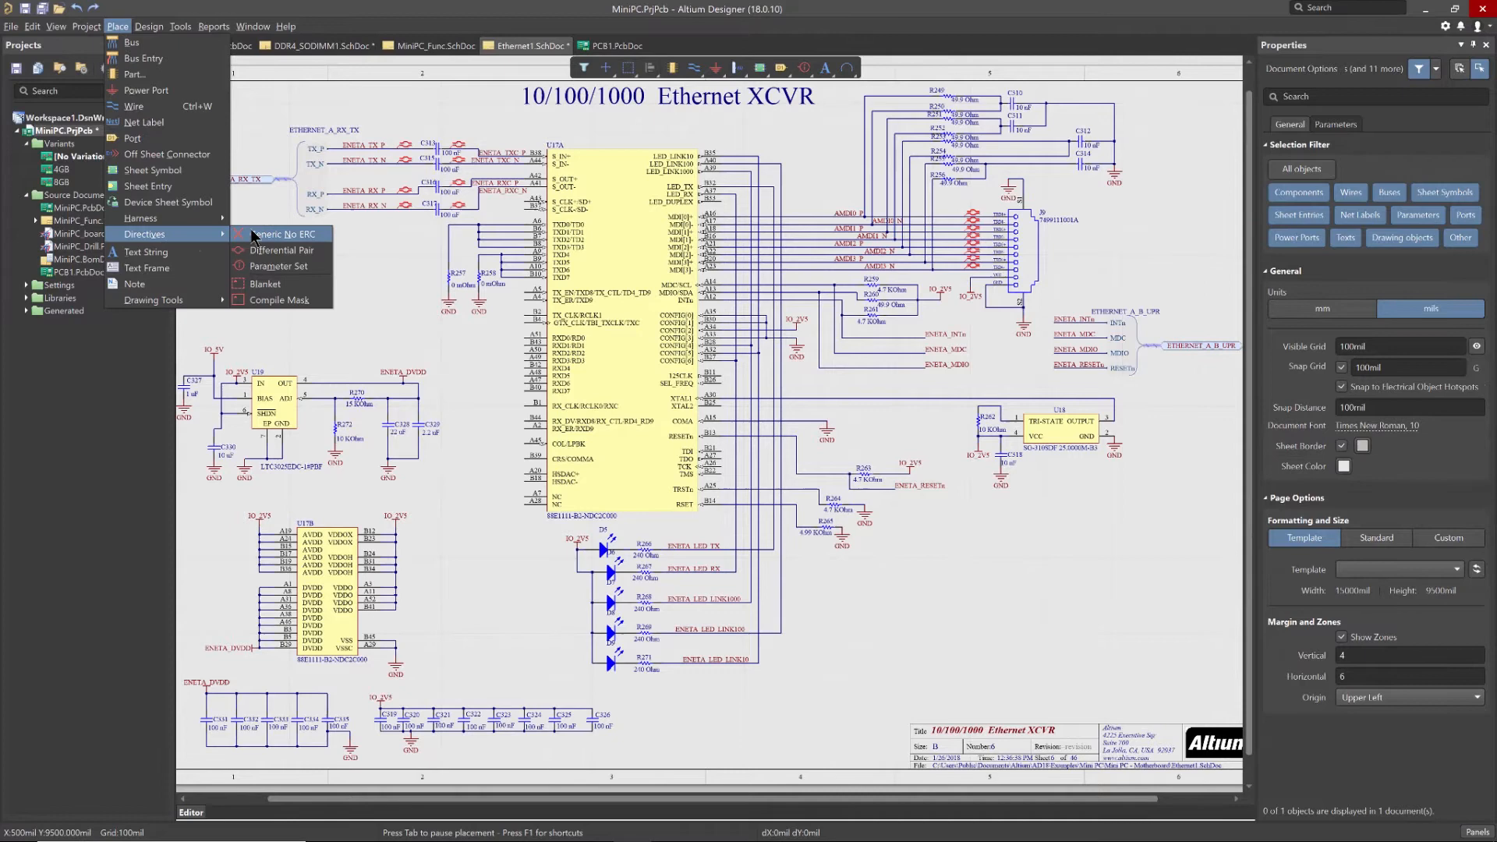
left_click(279, 234)
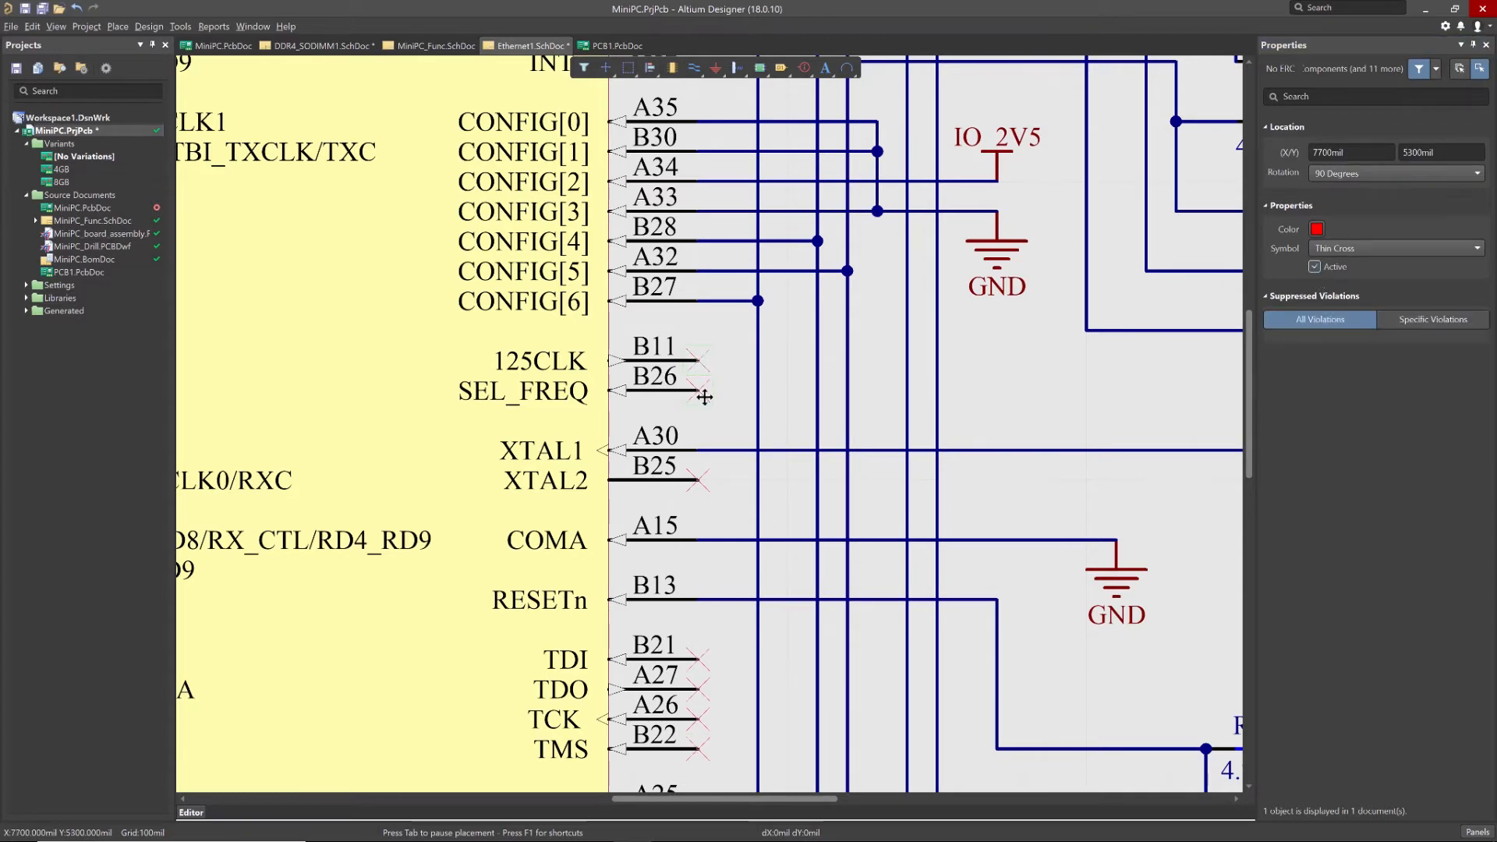
left_click(148, 27)
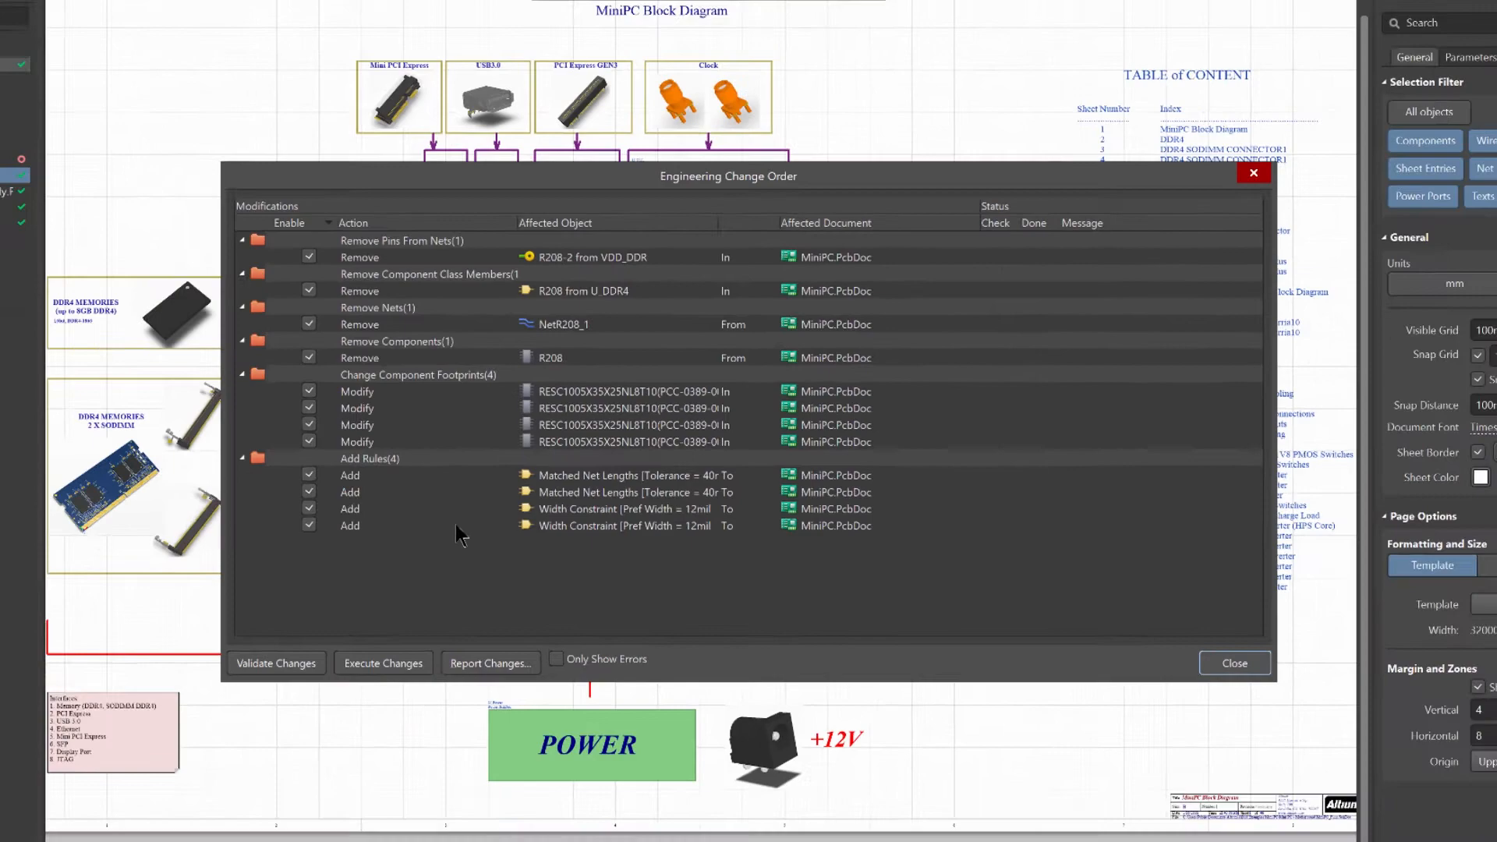
- Execute the ECO rule changes and switch to the MiniPC.PcbDoc board
left_click(1234, 662)
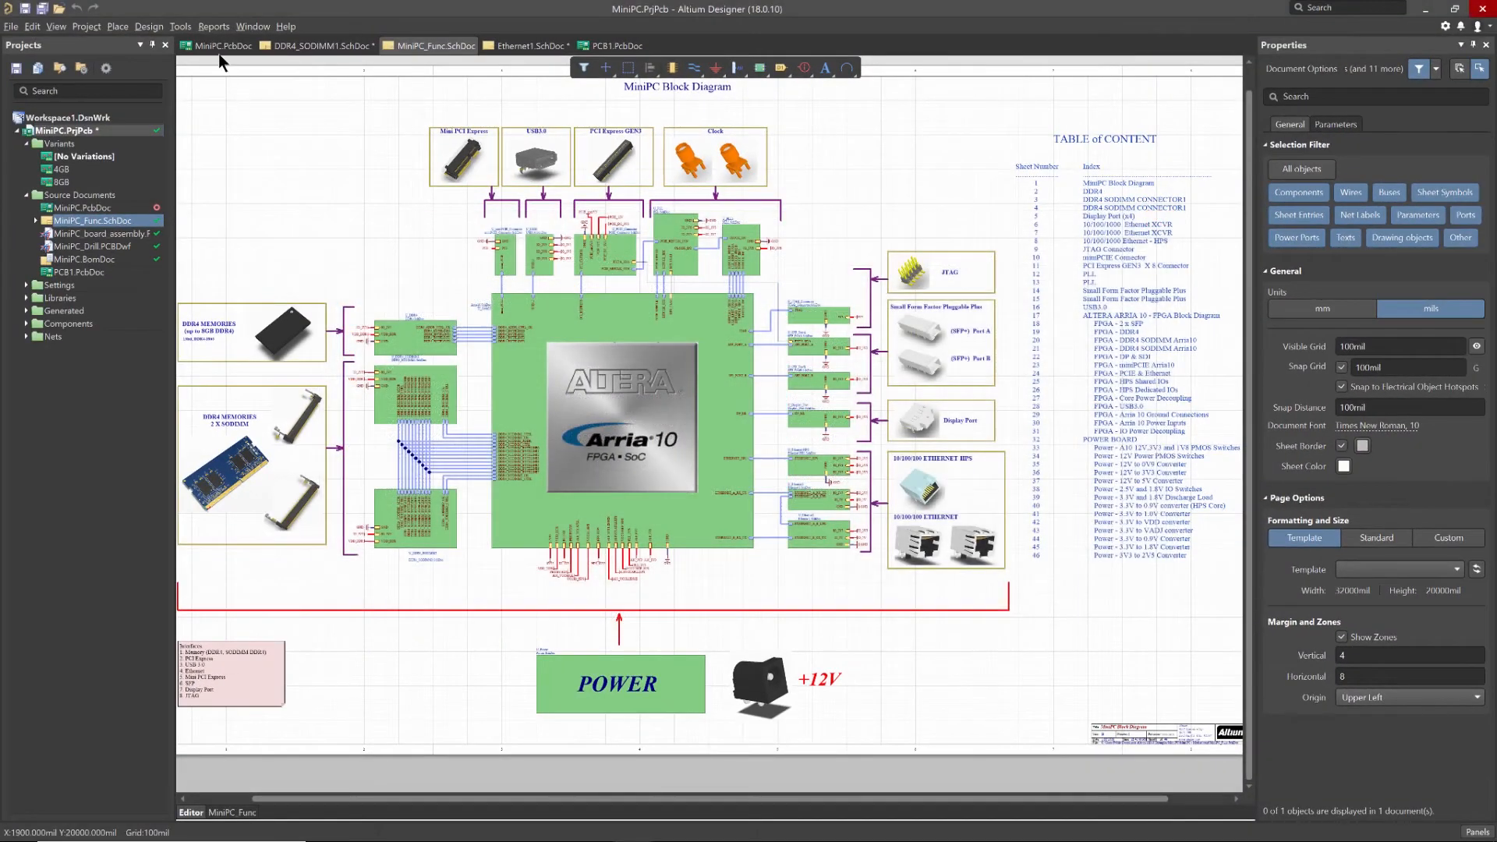
left_click(220, 45)
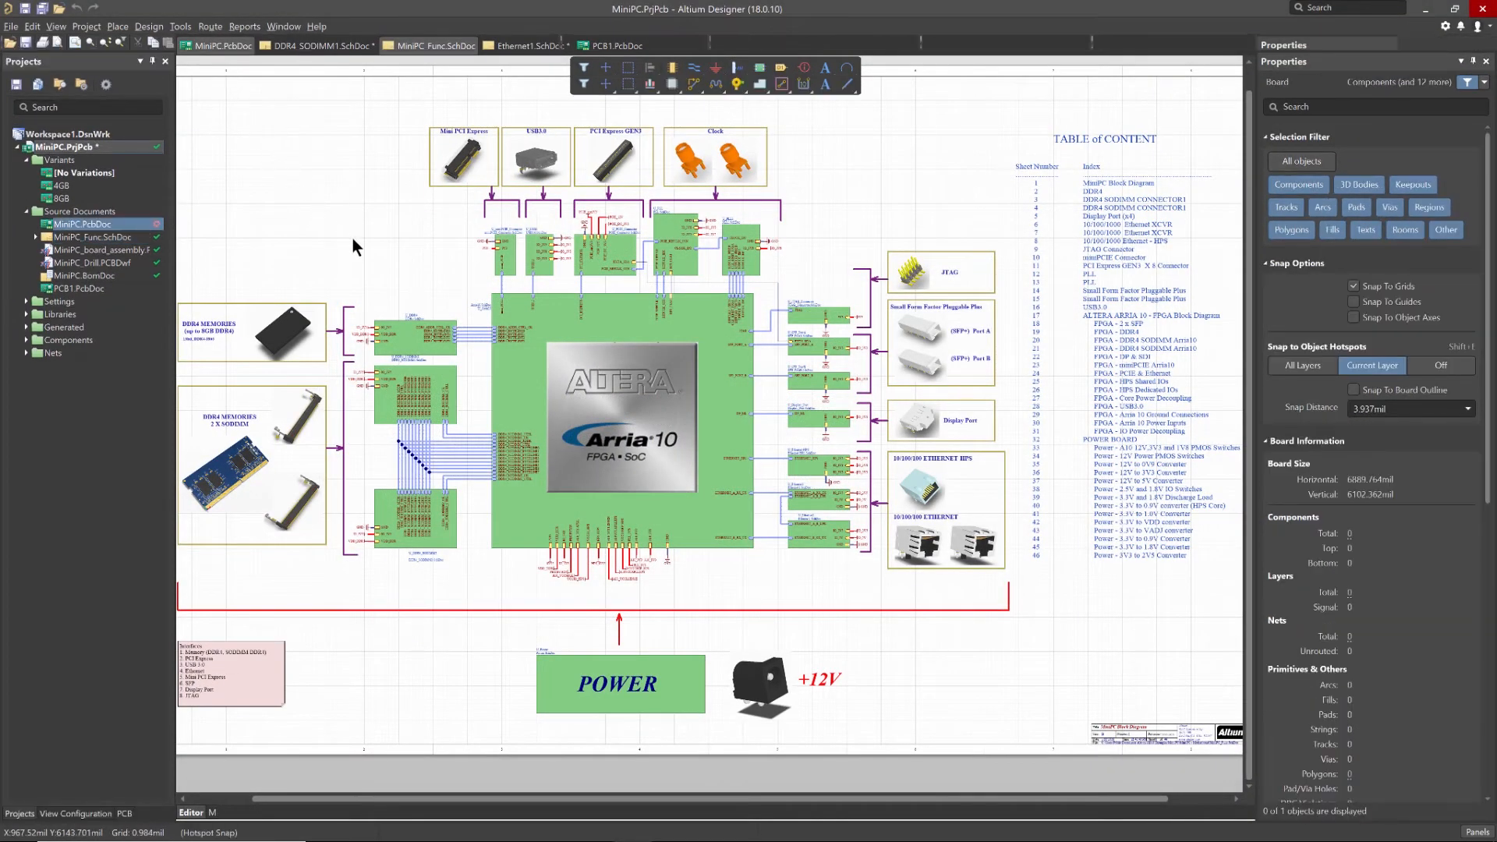